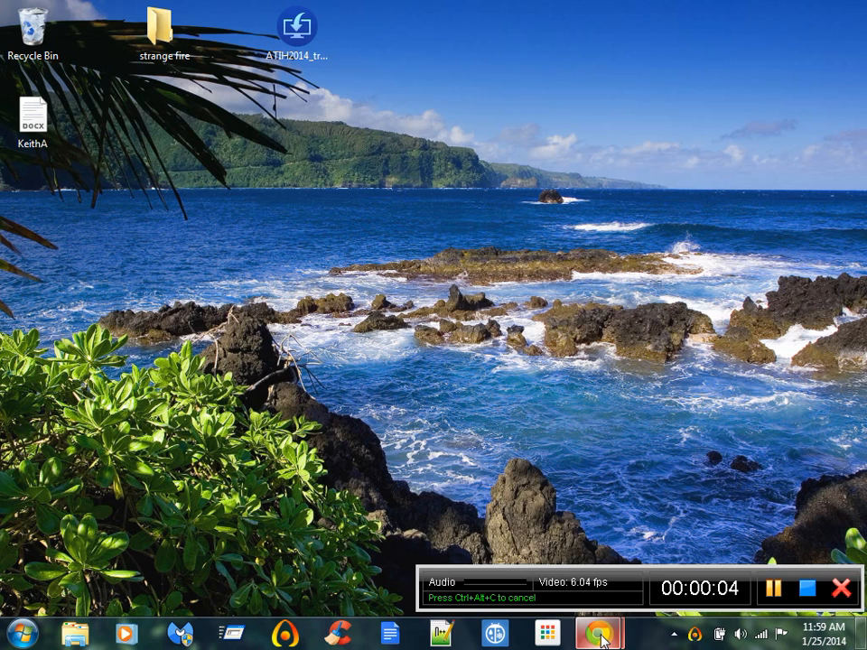
mouse_move(598, 632)
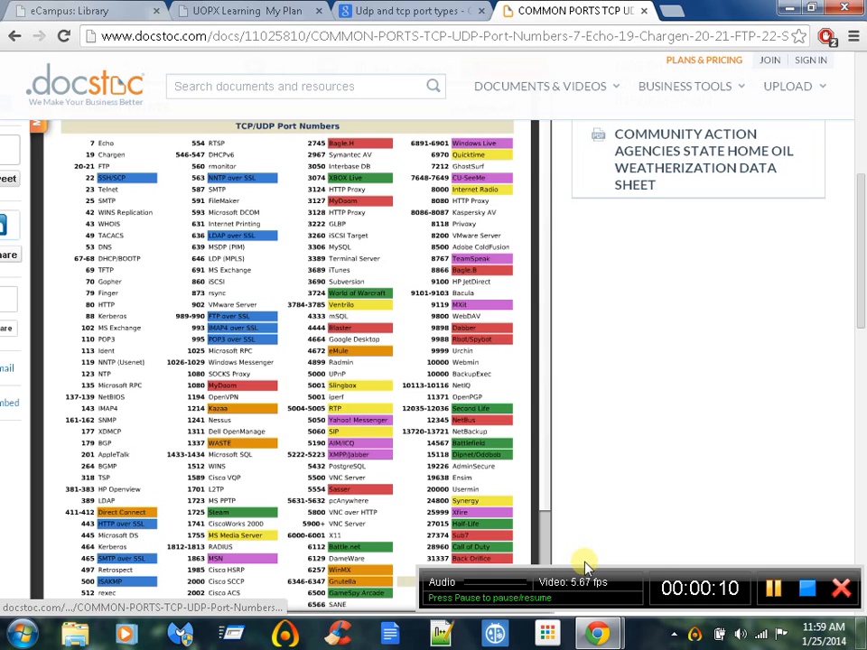
mouse_move(646, 581)
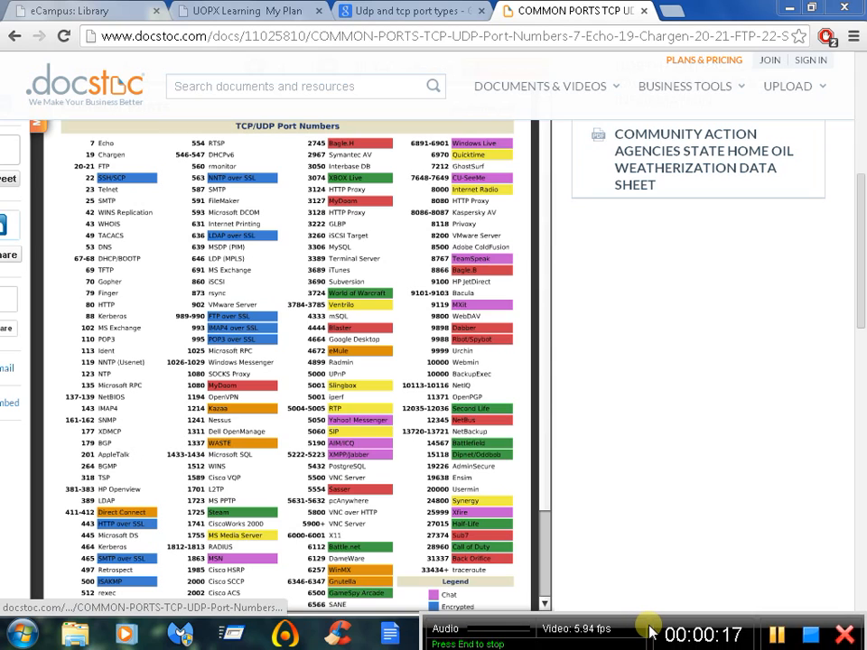
mouse_move(681, 550)
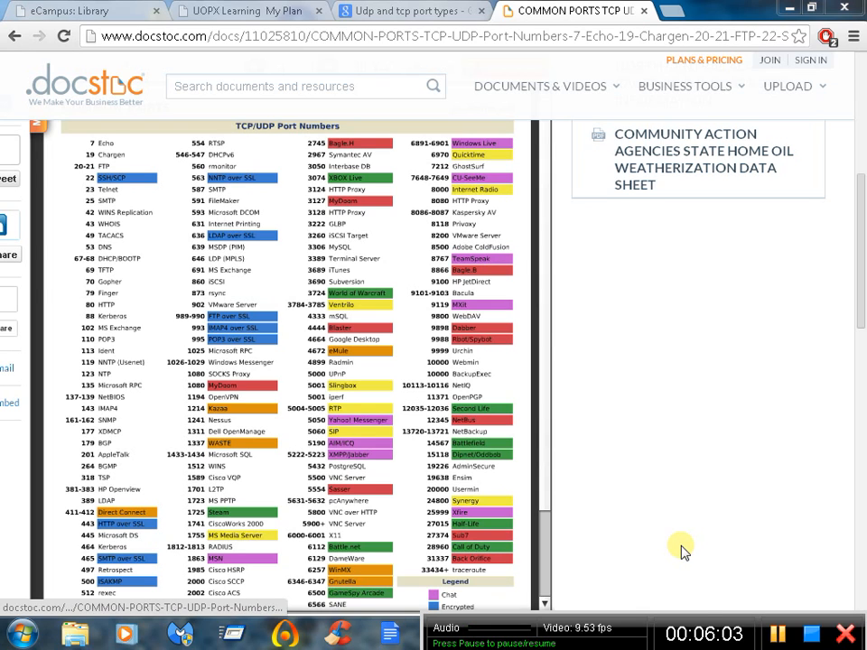
mouse_move(476, 113)
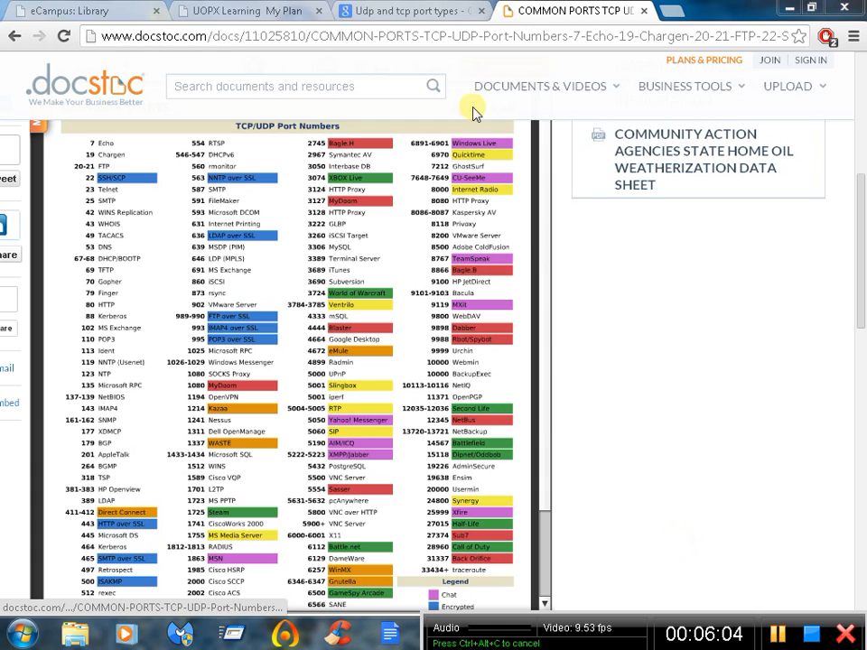
left_click(411, 11)
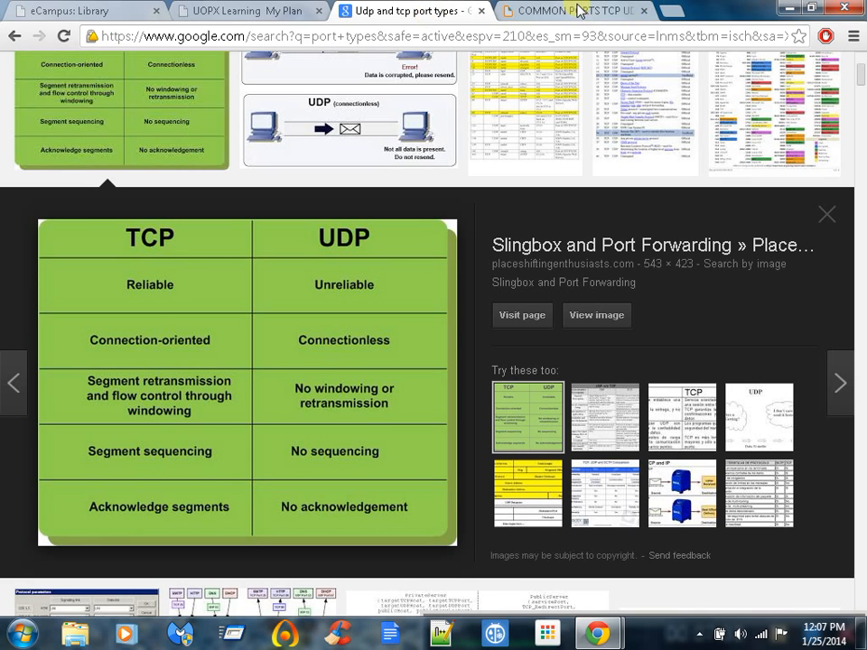
left_click(573, 11)
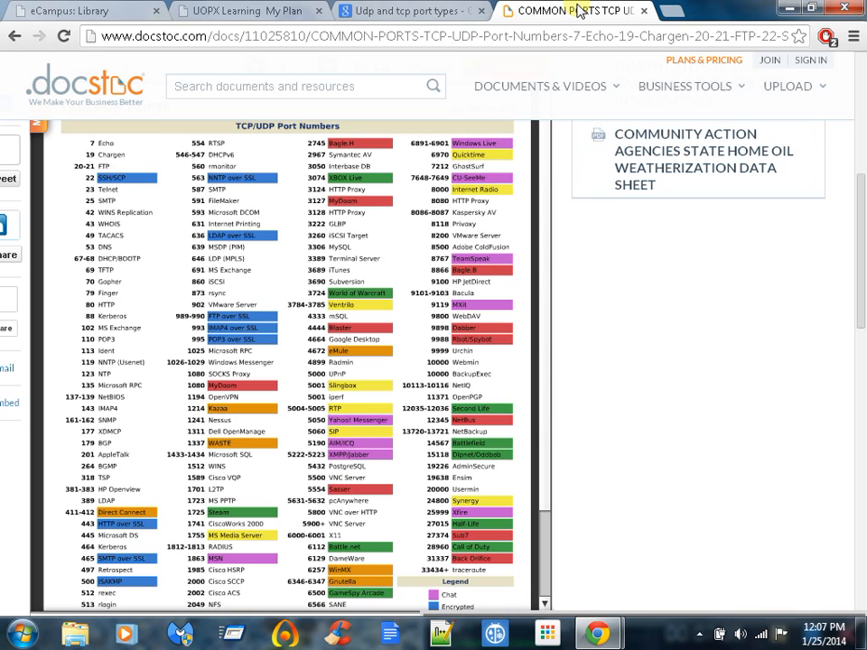